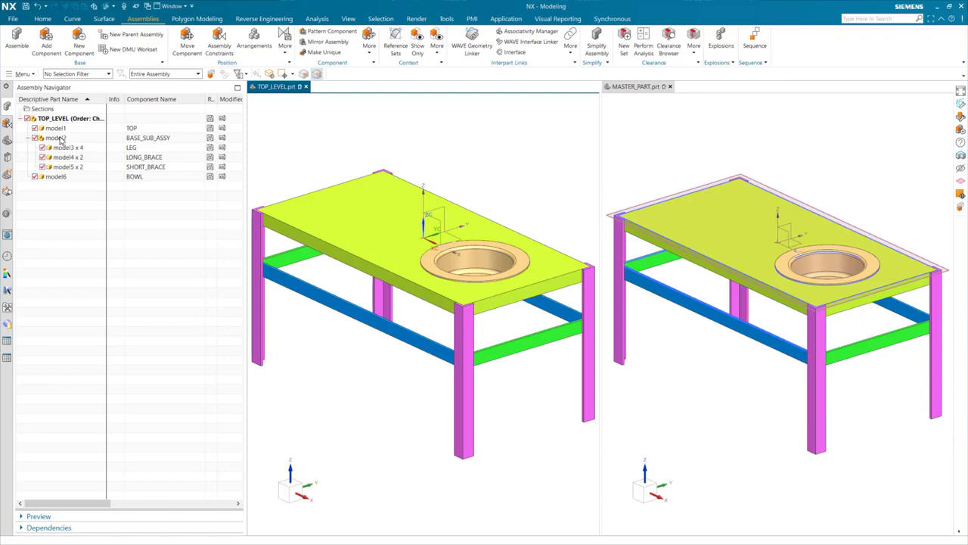
Close TOP_LEVEL.prt and work in MASTER_PART.prt alone with the Part Navigator shown
{"action": "left_click", "coordinate": [58, 176]}
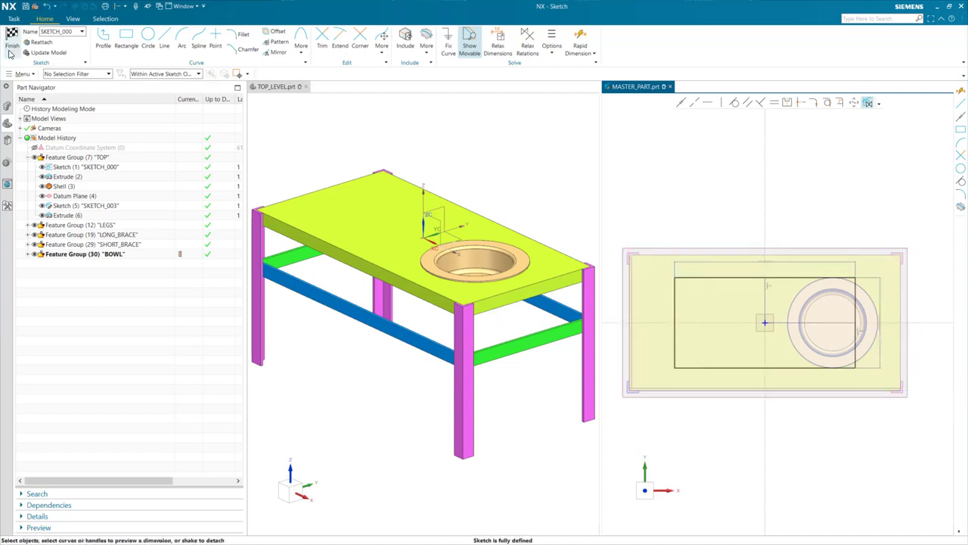
{"action": "left_click", "coordinate": [13, 38]}
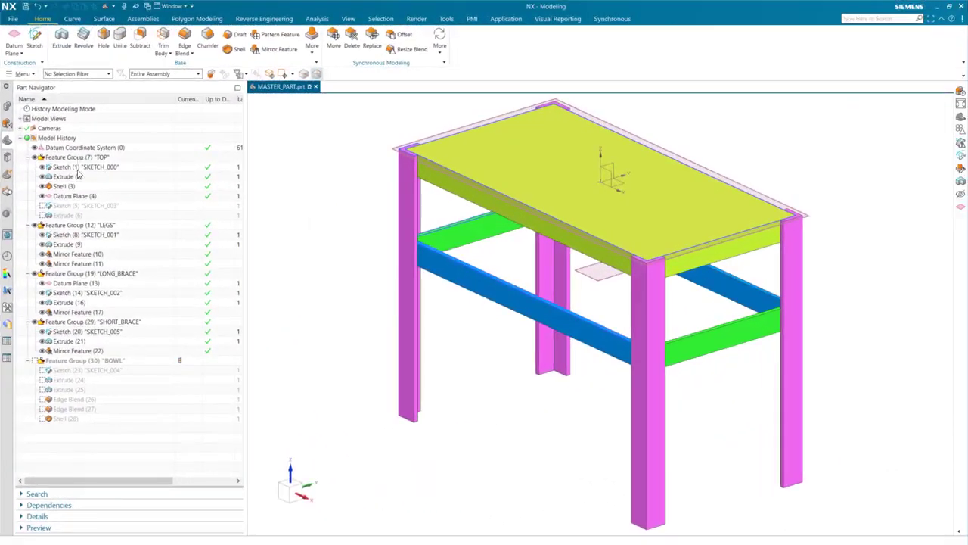
{"action": "left_click", "coordinate": [70, 302]}
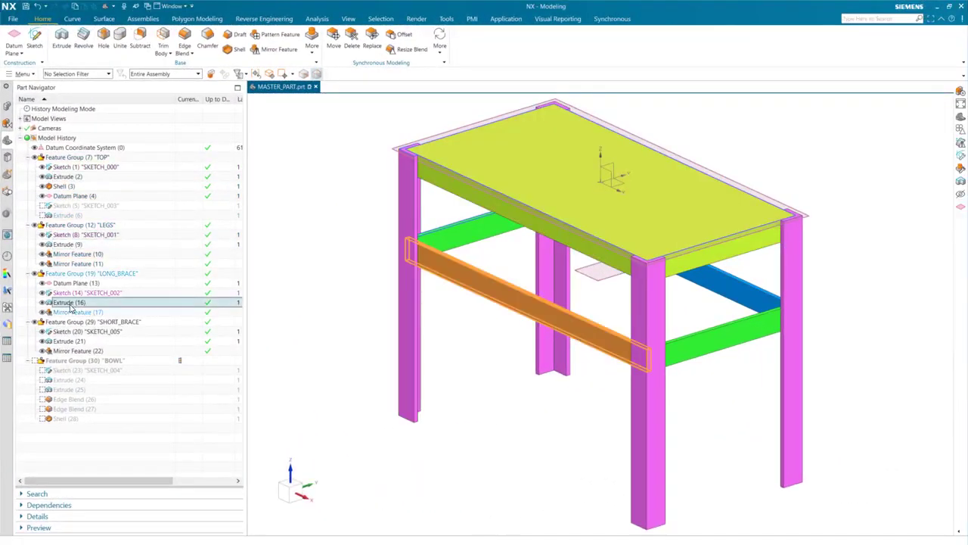
{"action": "left_click", "coordinate": [70, 340]}
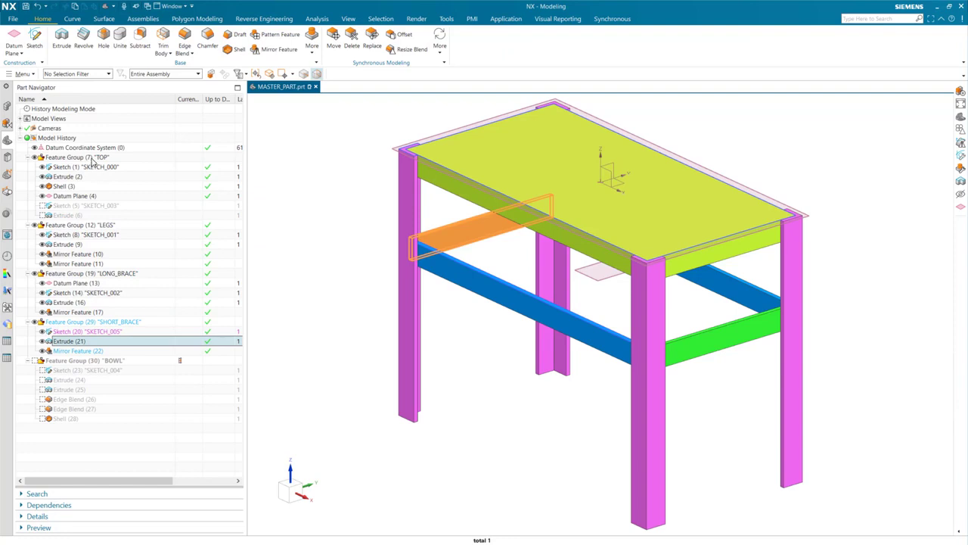
{"action": "left_click", "coordinate": [79, 223]}
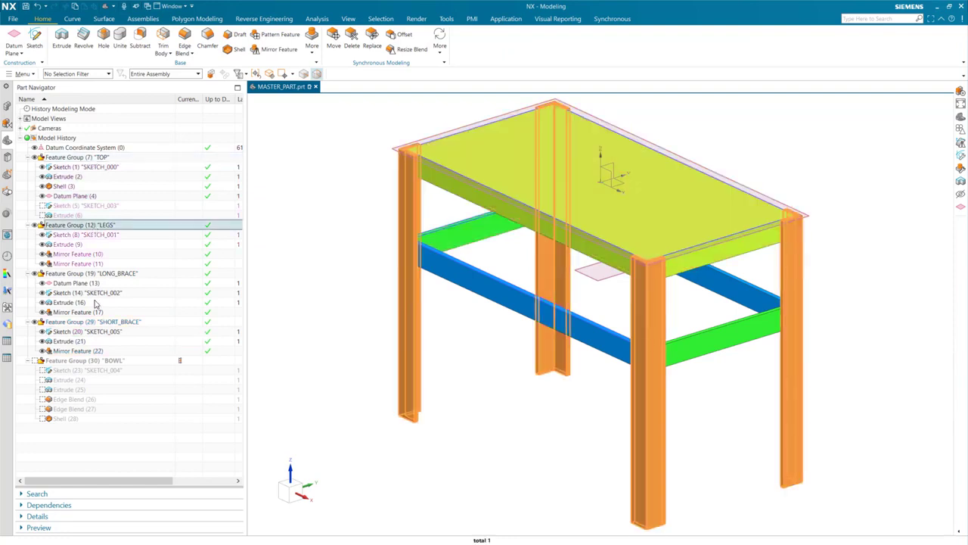
{"action": "left_click", "coordinate": [93, 320]}
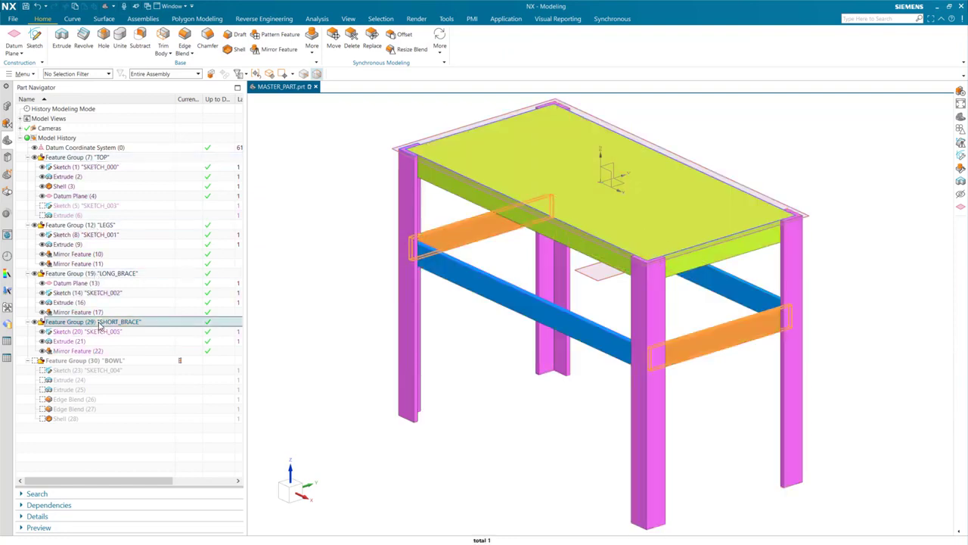
{"action": "left_click", "coordinate": [112, 360]}
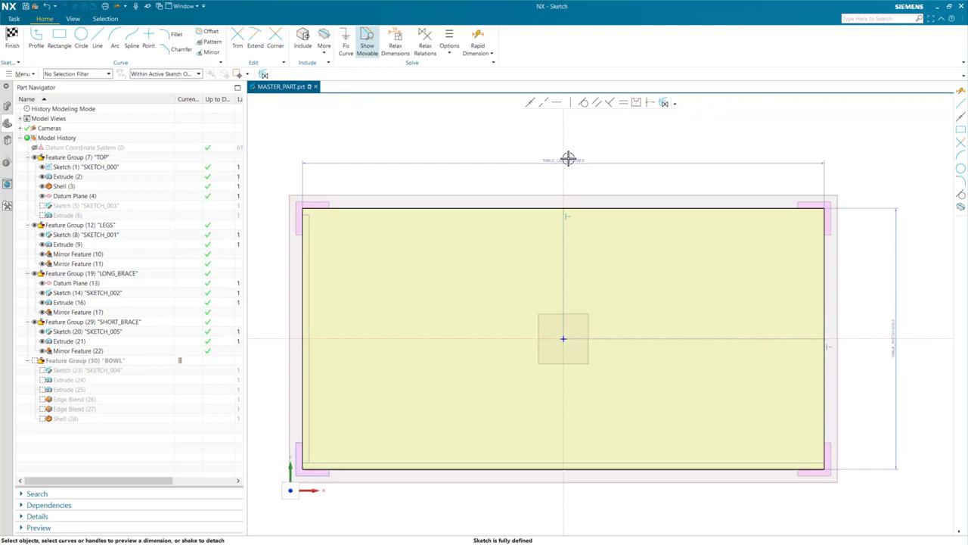
{"action": "left_click", "coordinate": [567, 164]}
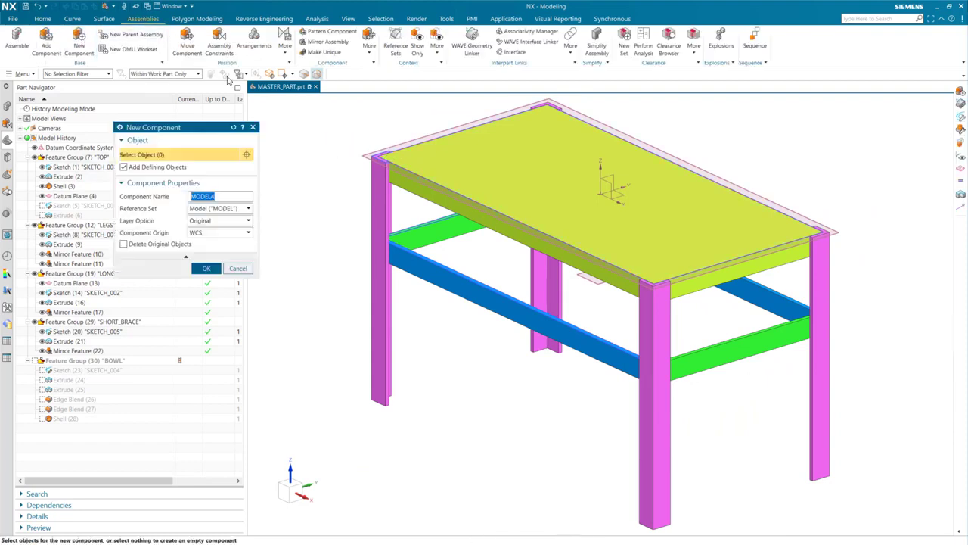
{"action": "mouse_move", "coordinate": [438, 268]}
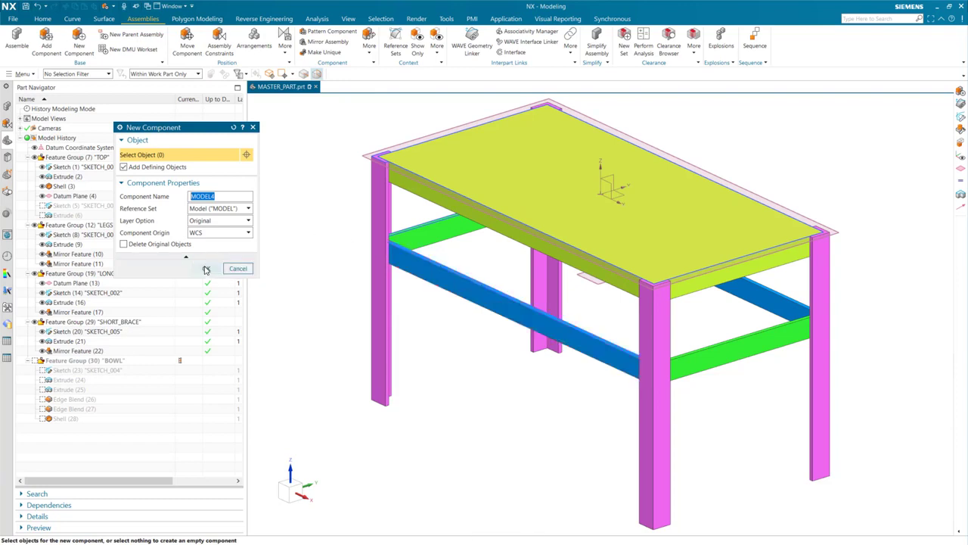
Abandon the New Component dialog and create a new Assembly file named TOP_LEVEL.prt
{"action": "left_click", "coordinate": [12, 18]}
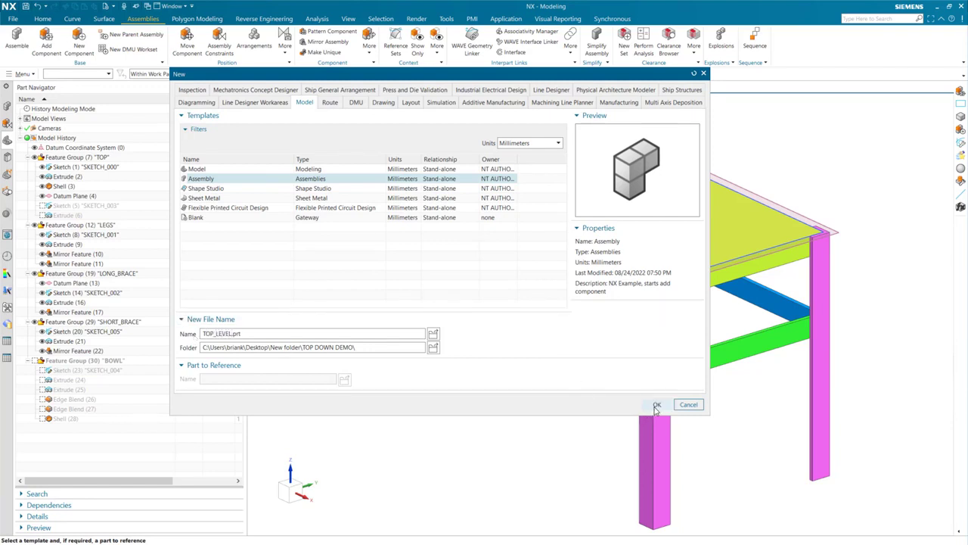
{"action": "left_click", "coordinate": [656, 404]}
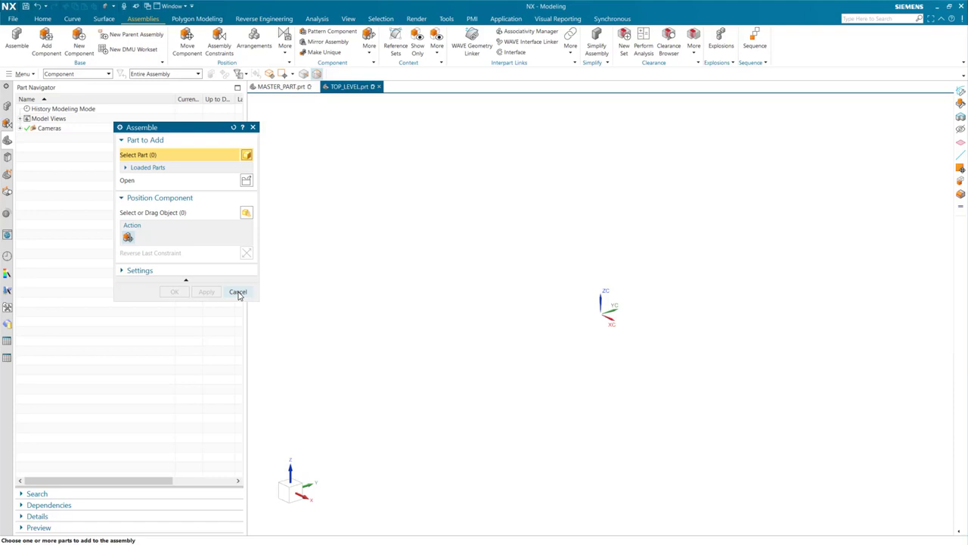
WAVE-link the master part's datum CSYS into TOP_LEVEL with Make Context Independent ticked
{"action": "left_click", "coordinate": [173, 6]}
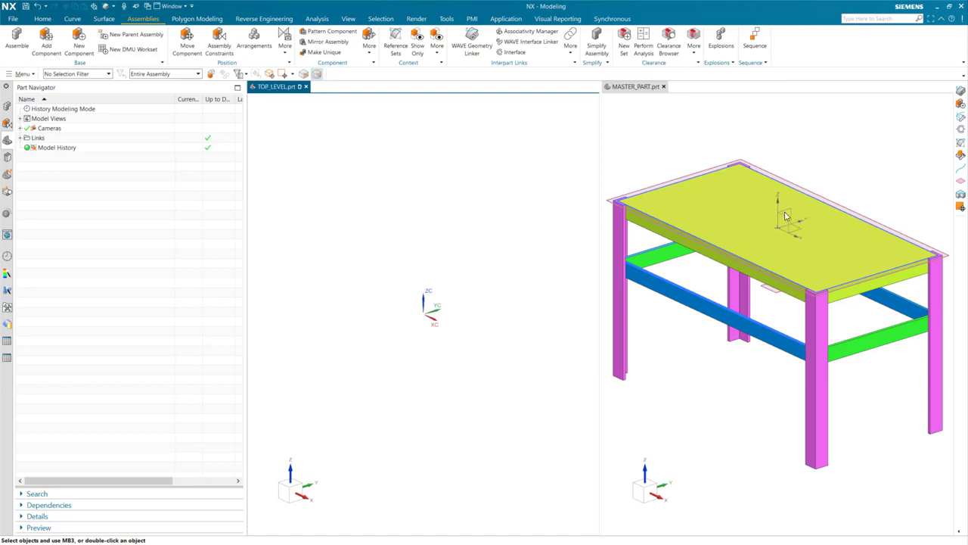
{"action": "mouse_move", "coordinate": [472, 38]}
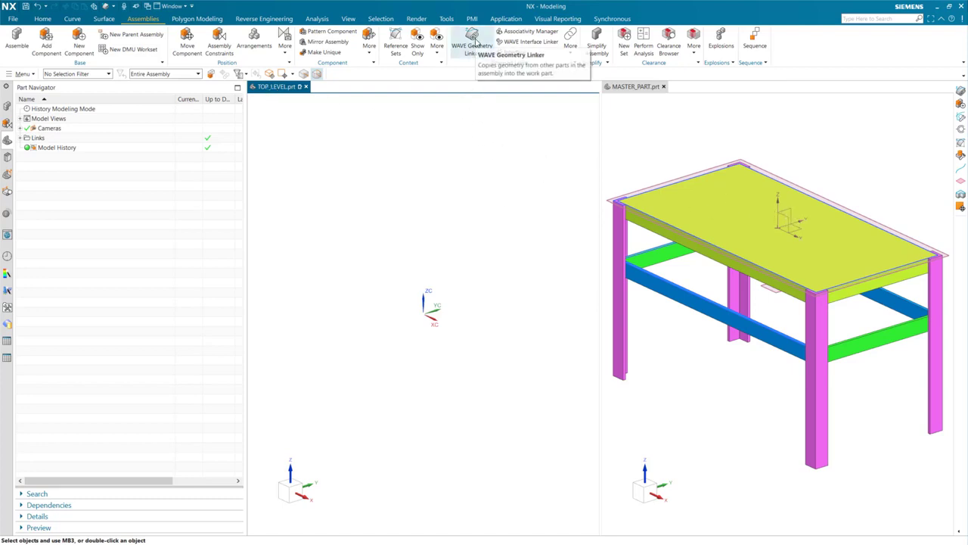
{"action": "left_click", "coordinate": [472, 43]}
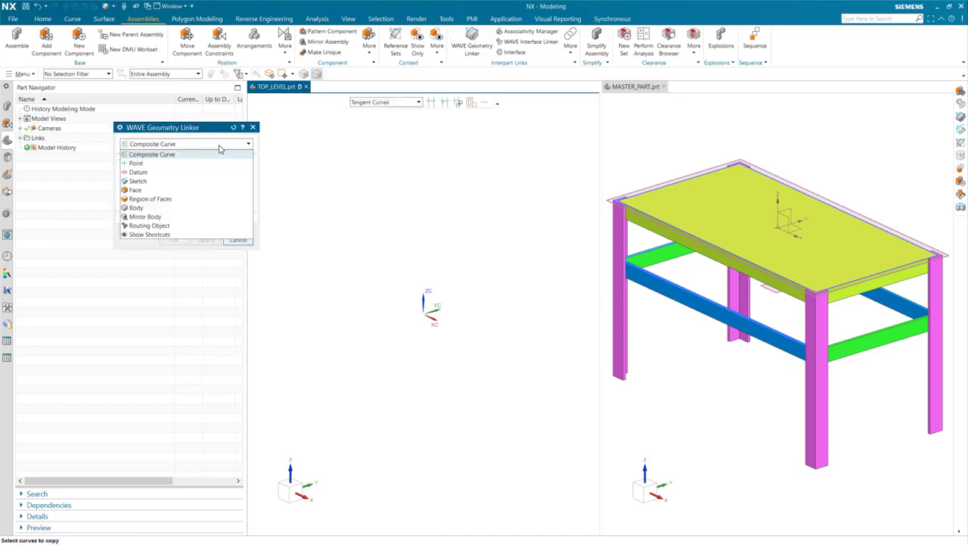
{"action": "left_click", "coordinate": [139, 172]}
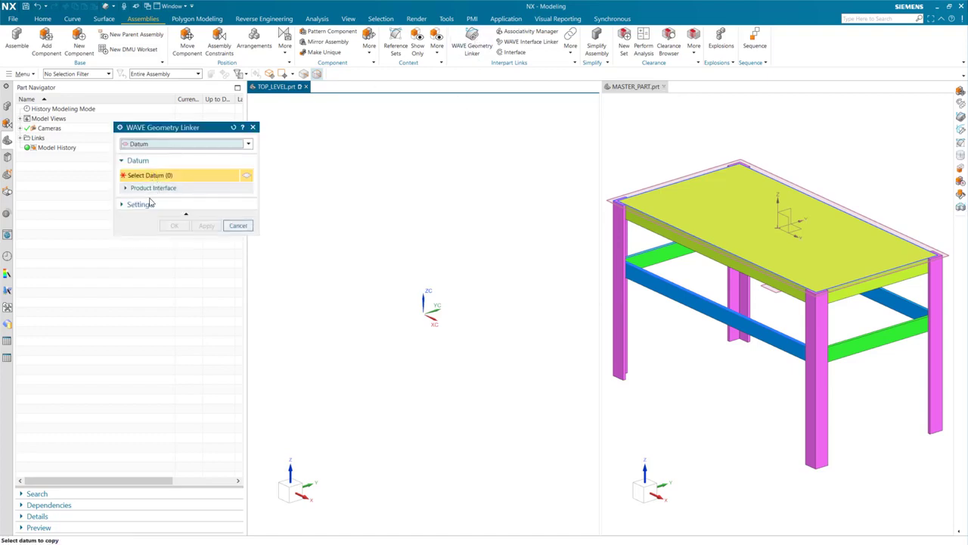
{"action": "left_click", "coordinate": [140, 204]}
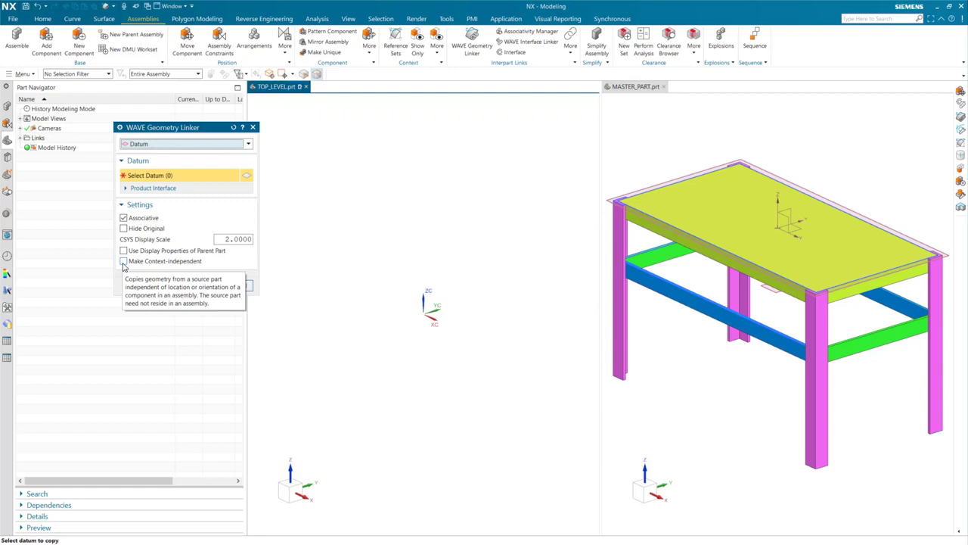
{"action": "mouse_move", "coordinate": [124, 267]}
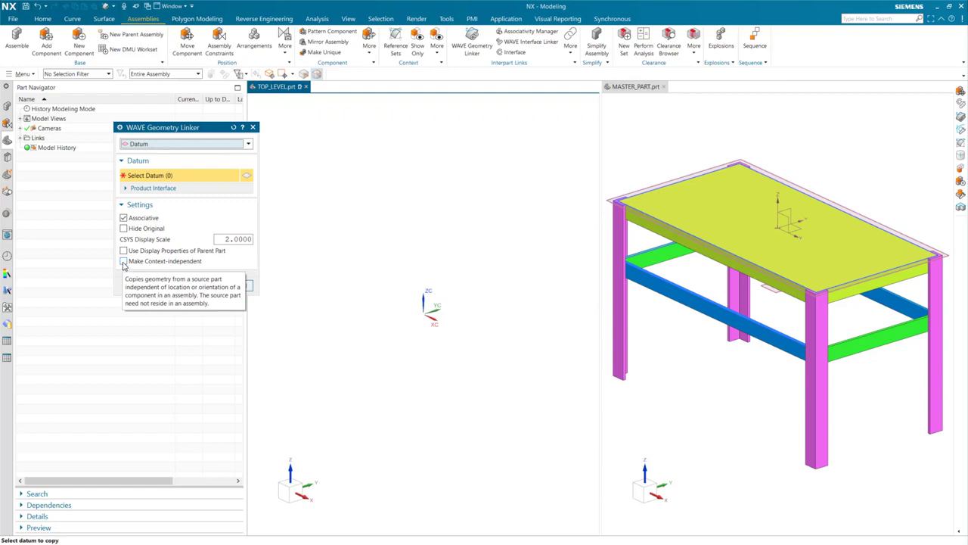
{"action": "left_click", "coordinate": [124, 260]}
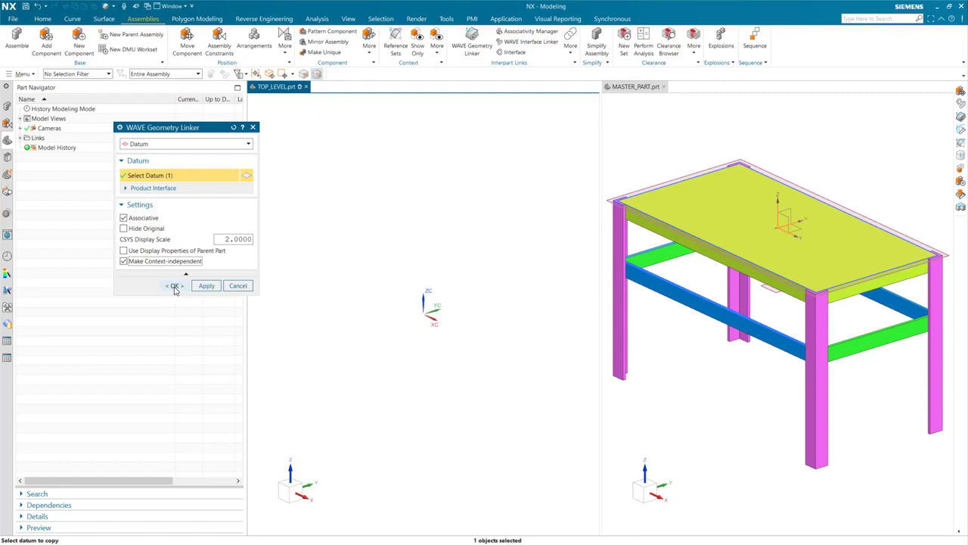
{"action": "left_click", "coordinate": [173, 284]}
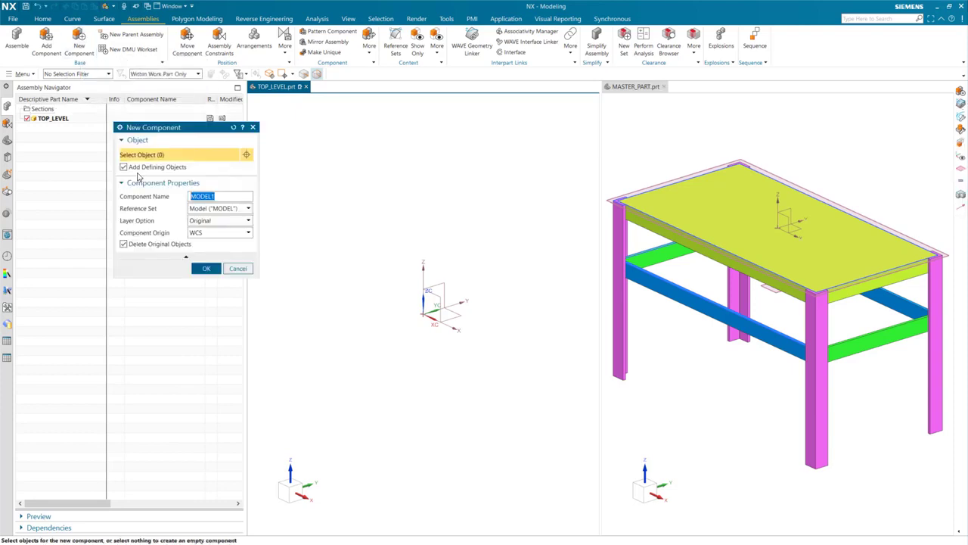
Create empty TOP and BASE_SUB_ASSY components in TOP_LEVEL
{"action": "left_click", "coordinate": [205, 267]}
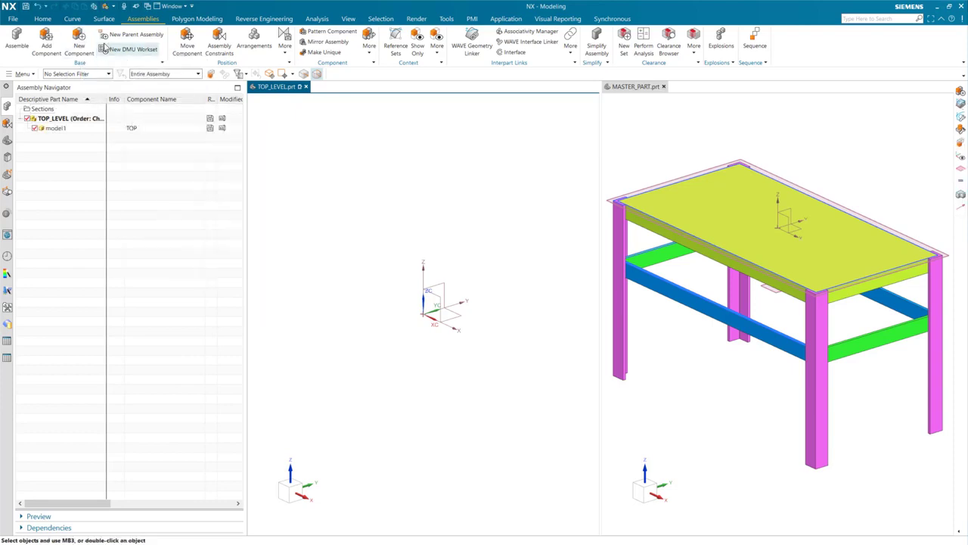
{"action": "left_click", "coordinate": [79, 42]}
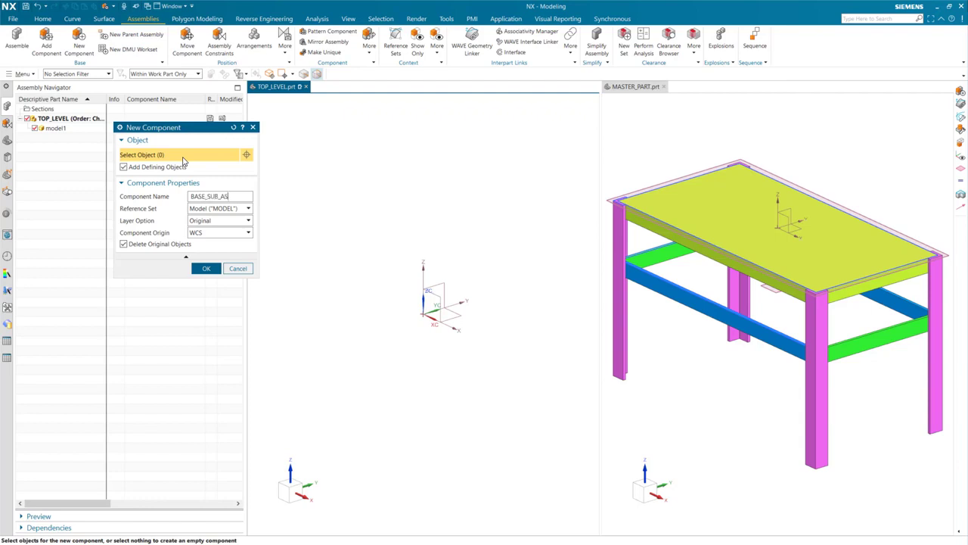
{"action": "left_click", "coordinate": [206, 267]}
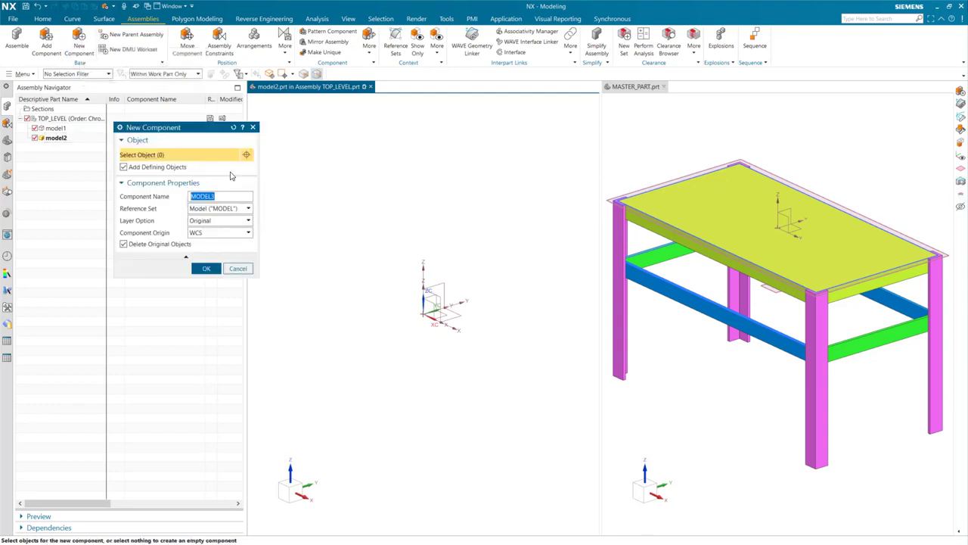
Create LEG, LONG_BRACE and SHORT_BRACE components under BASE_SUB_ASSY
{"action": "type", "text": "LEG"}
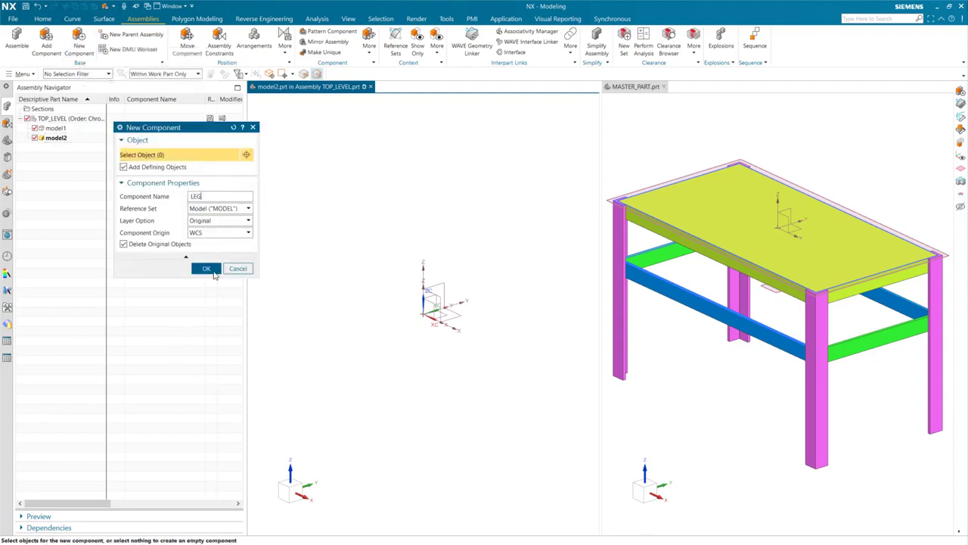
{"action": "left_click", "coordinate": [206, 269]}
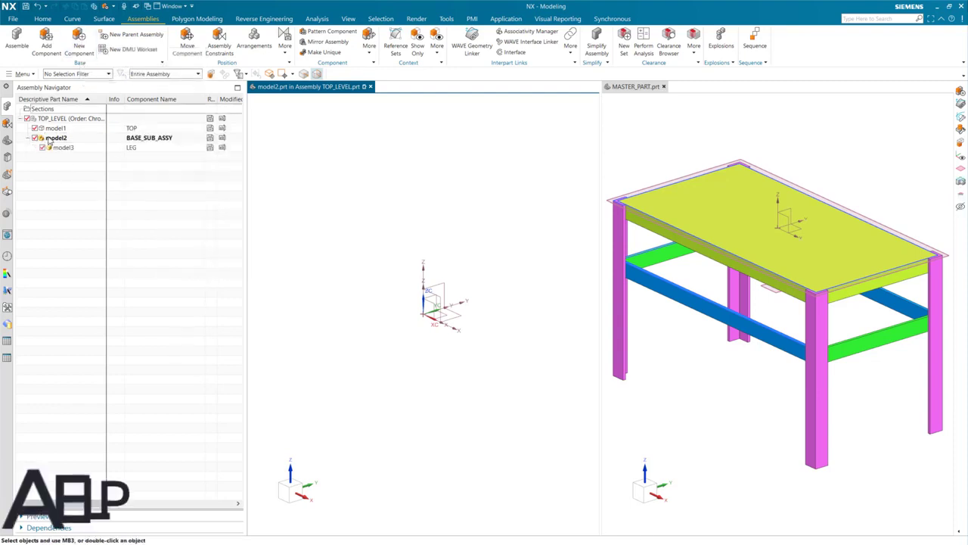
{"action": "left_click", "coordinate": [79, 42]}
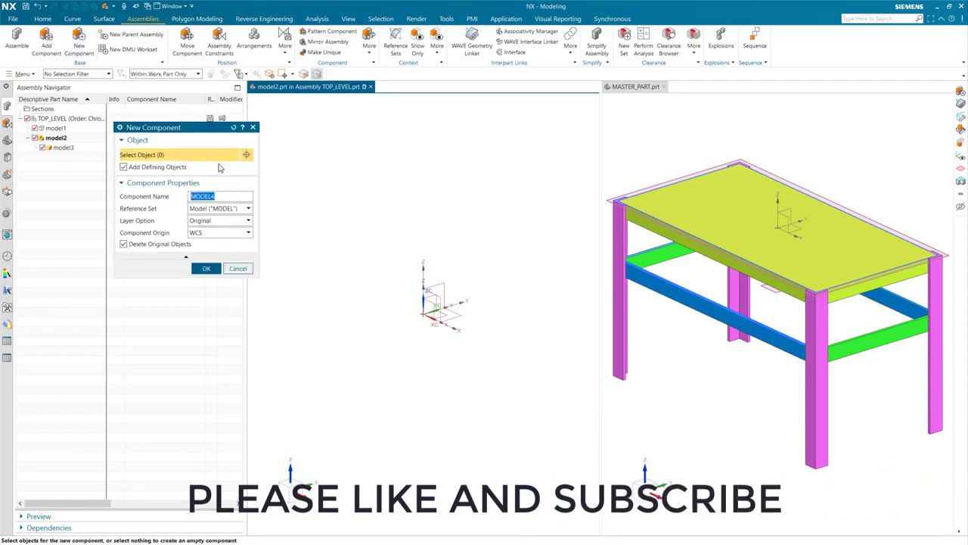
{"action": "type", "text": "LONG_BRA"}
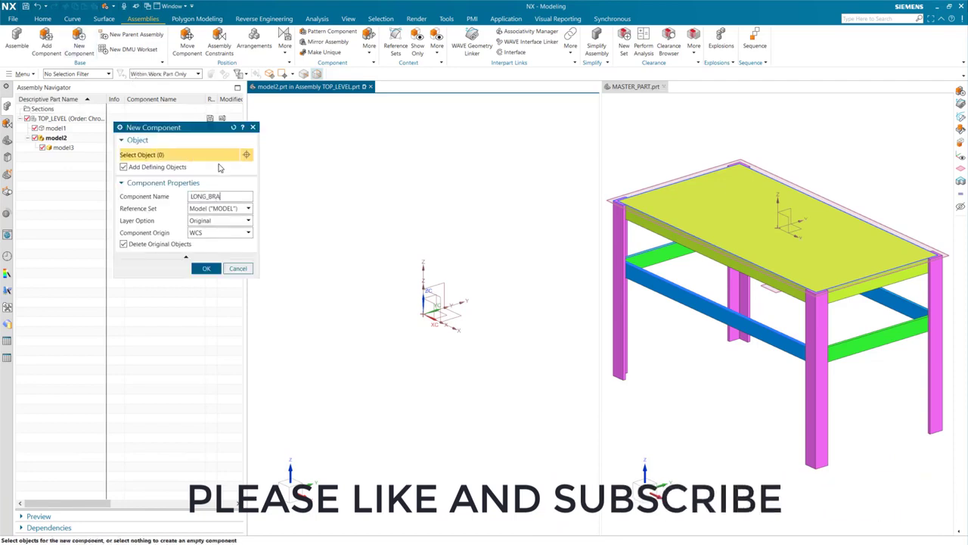
{"action": "left_click", "coordinate": [205, 267]}
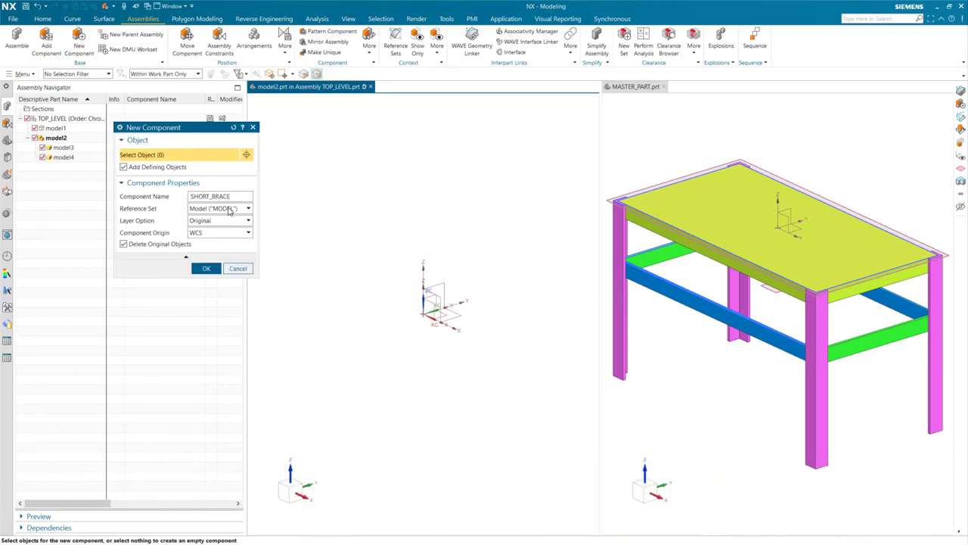
{"action": "left_click", "coordinate": [206, 268]}
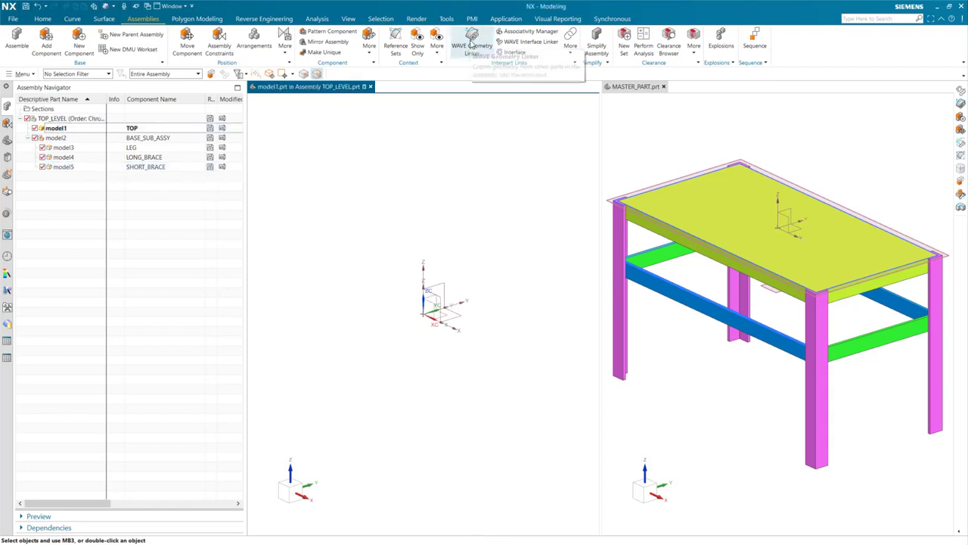
WAVE-link the master table top and leg bodies into the TOP and LEG components
{"action": "left_click", "coordinate": [472, 42]}
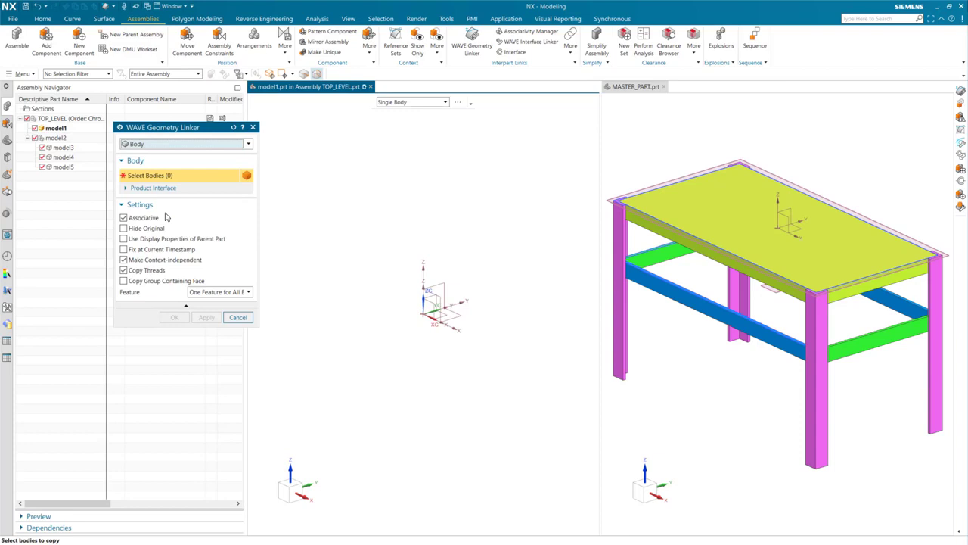
{"action": "left_click", "coordinate": [757, 219]}
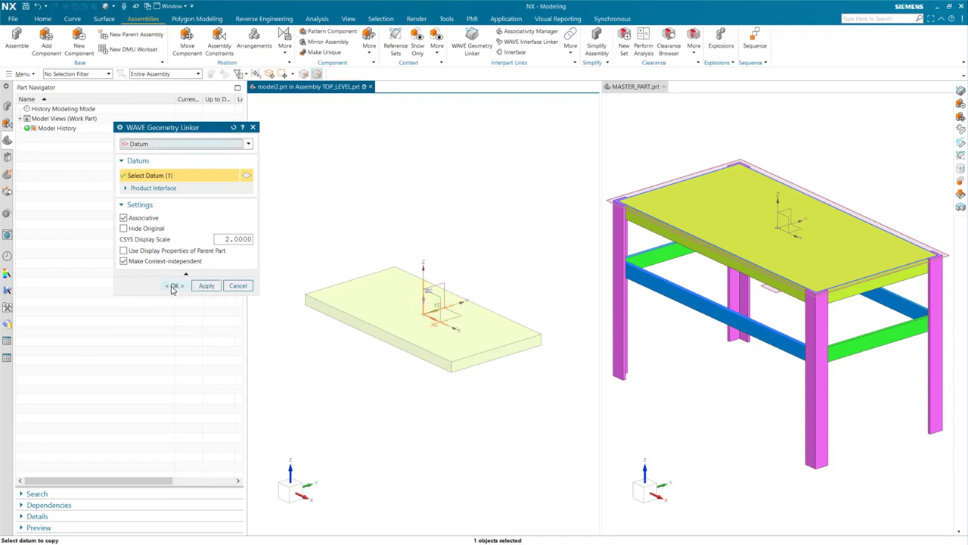
{"action": "left_click", "coordinate": [172, 285]}
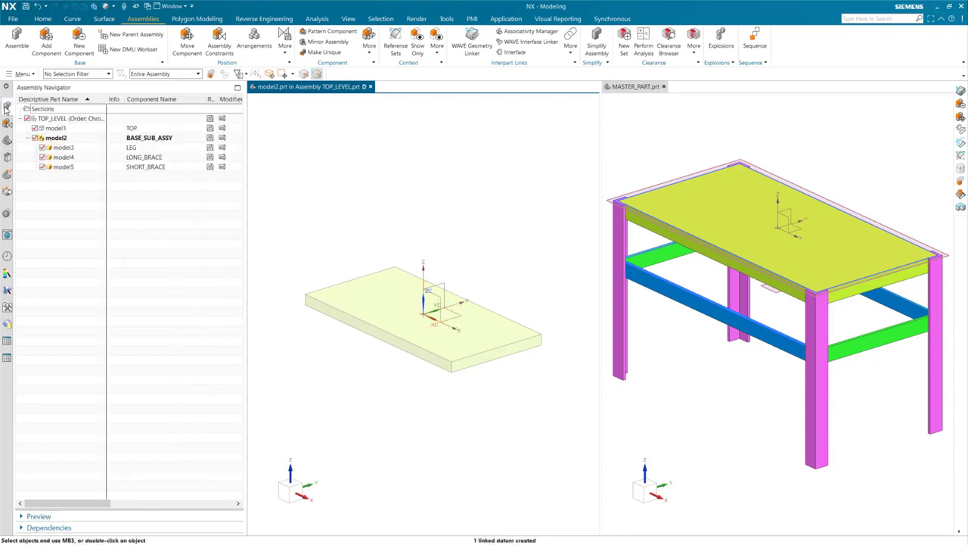
{"action": "left_click", "coordinate": [63, 146]}
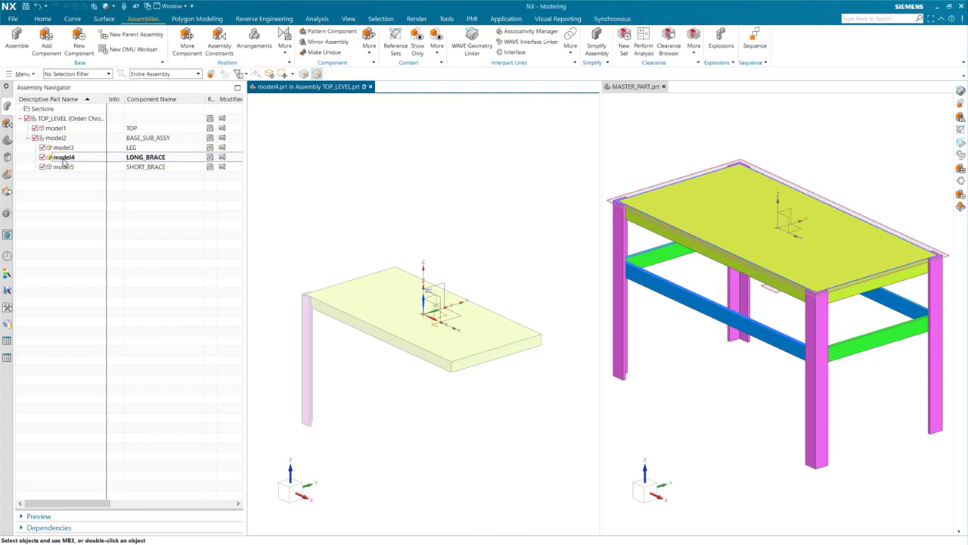
WAVE-link the long and short brace bodies into their brace components
{"action": "left_click", "coordinate": [471, 42]}
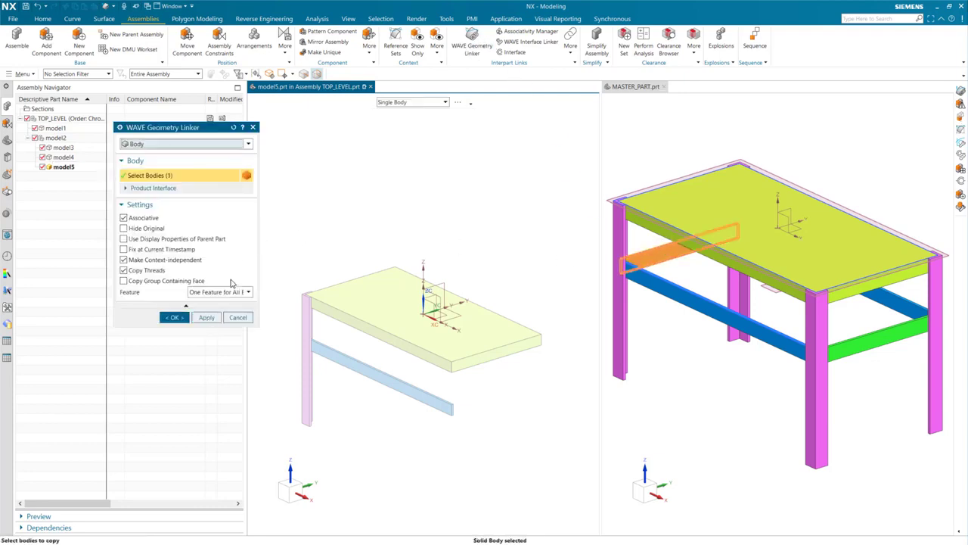
{"action": "left_click", "coordinate": [173, 318]}
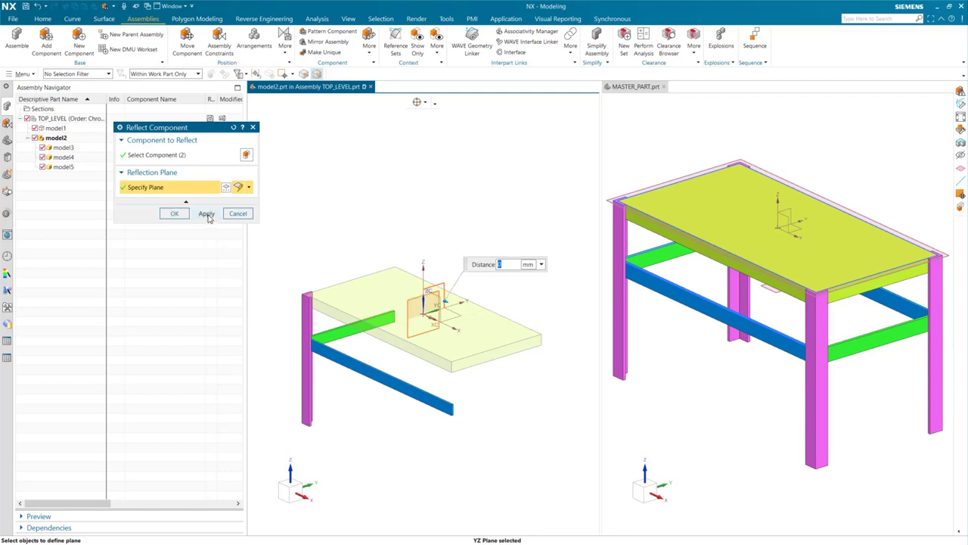
Reflect the leg and braces across the YZ plane to complete the four-legged base
{"action": "left_click", "coordinate": [206, 213]}
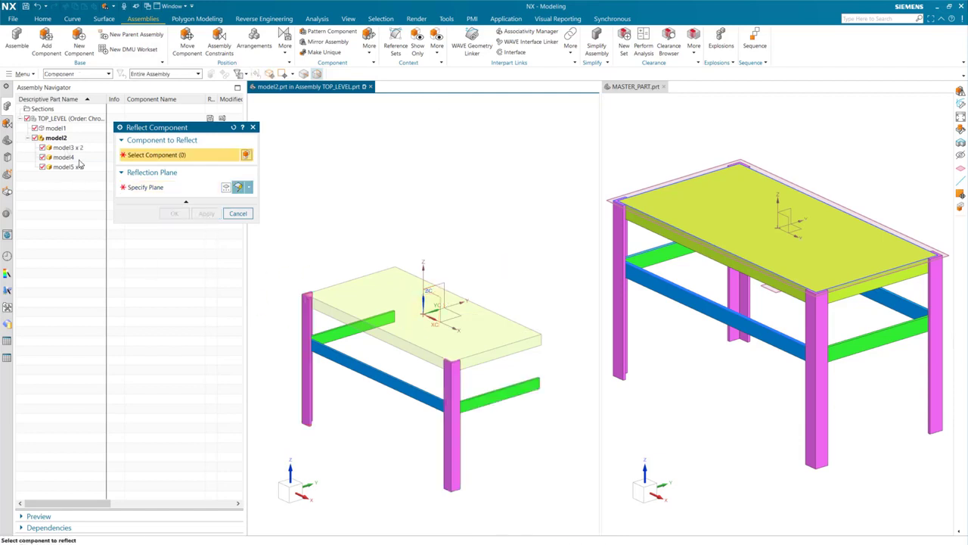
{"action": "left_click", "coordinate": [340, 356]}
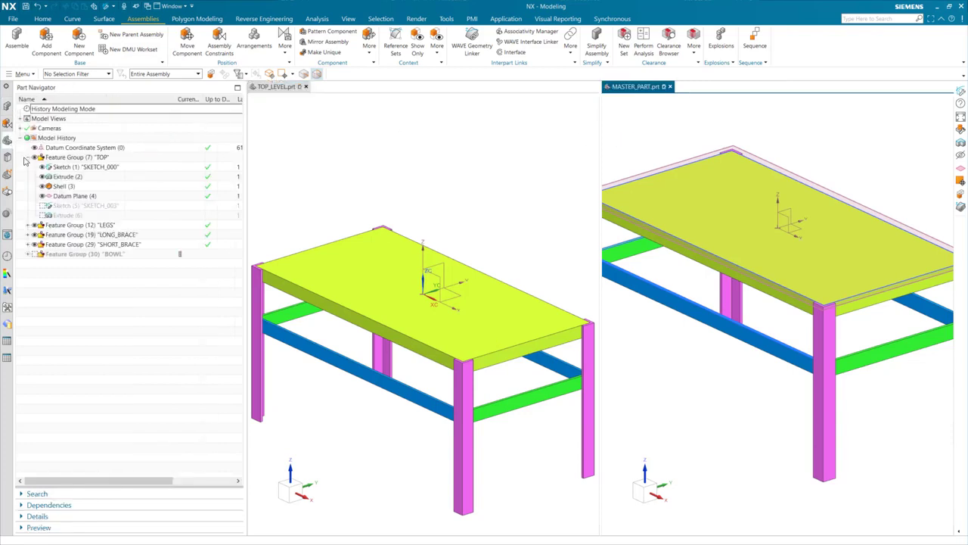
Unsuppress the BOWL feature group in the master part's Part Navigator
{"action": "right_click", "coordinate": [63, 211]}
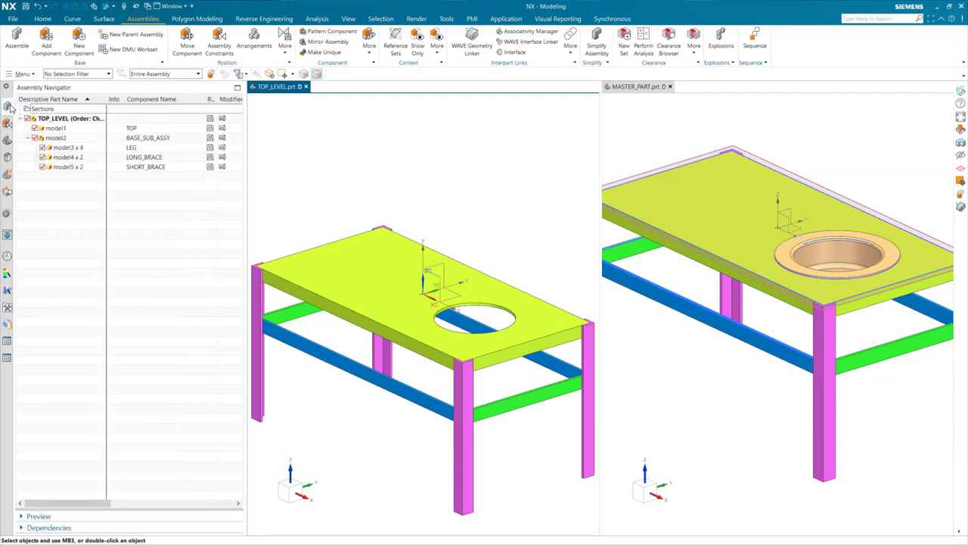
Create a BOWL component and WAVE-link the master part's bowl body into it
{"action": "left_click", "coordinate": [78, 38]}
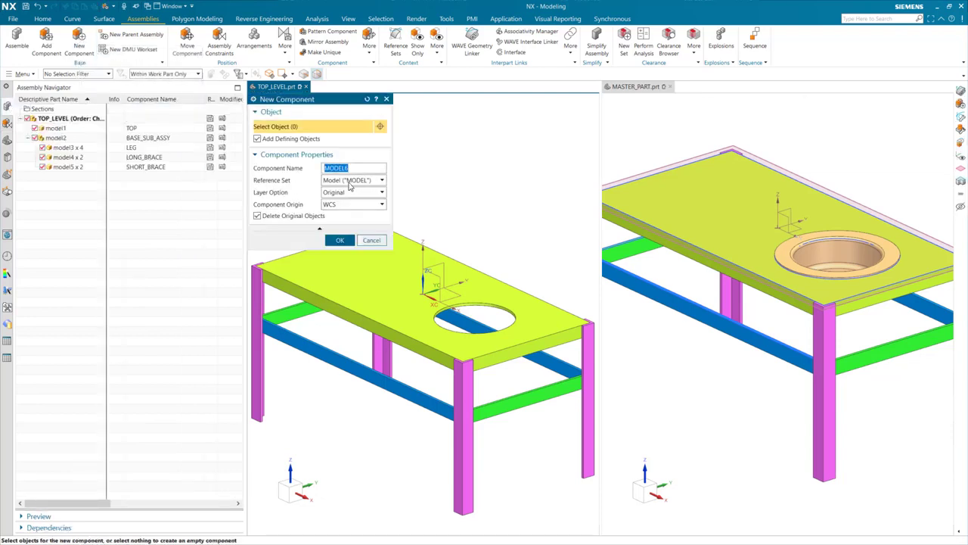
{"action": "left_click", "coordinate": [338, 239]}
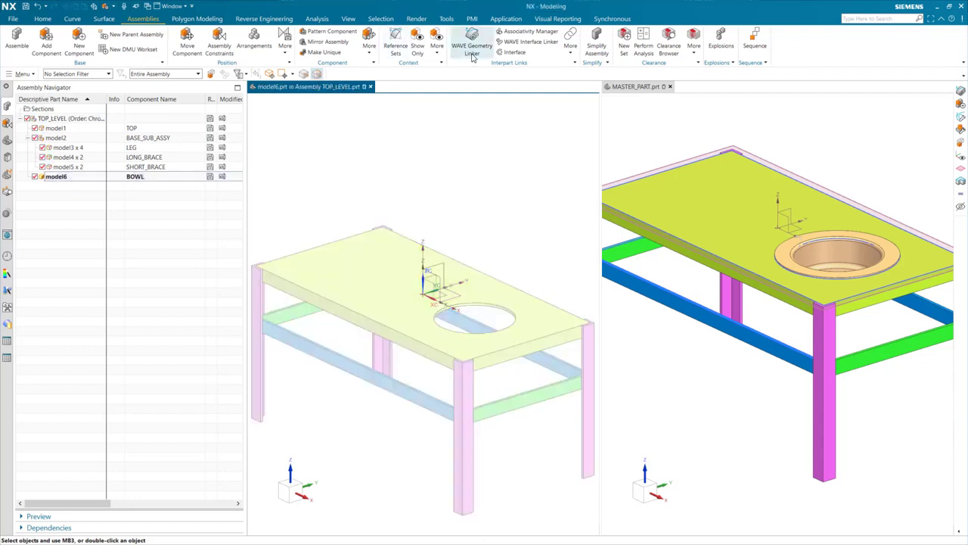
{"action": "left_click", "coordinate": [471, 42]}
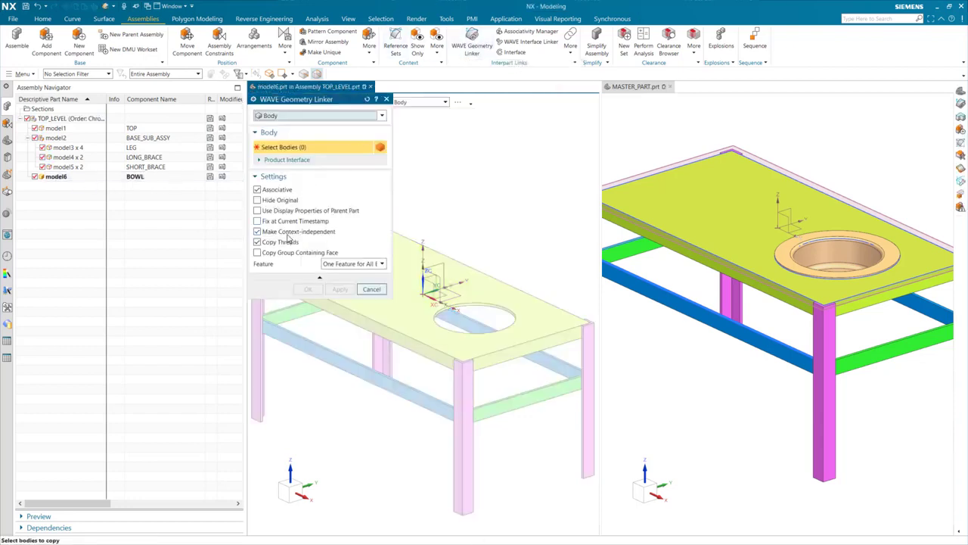
{"action": "left_click", "coordinate": [839, 260]}
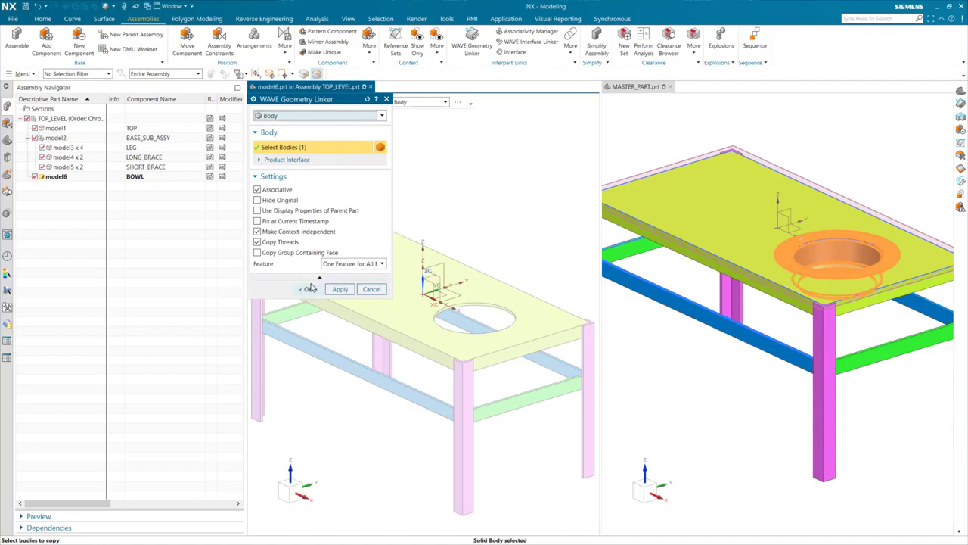
{"action": "left_click", "coordinate": [339, 289]}
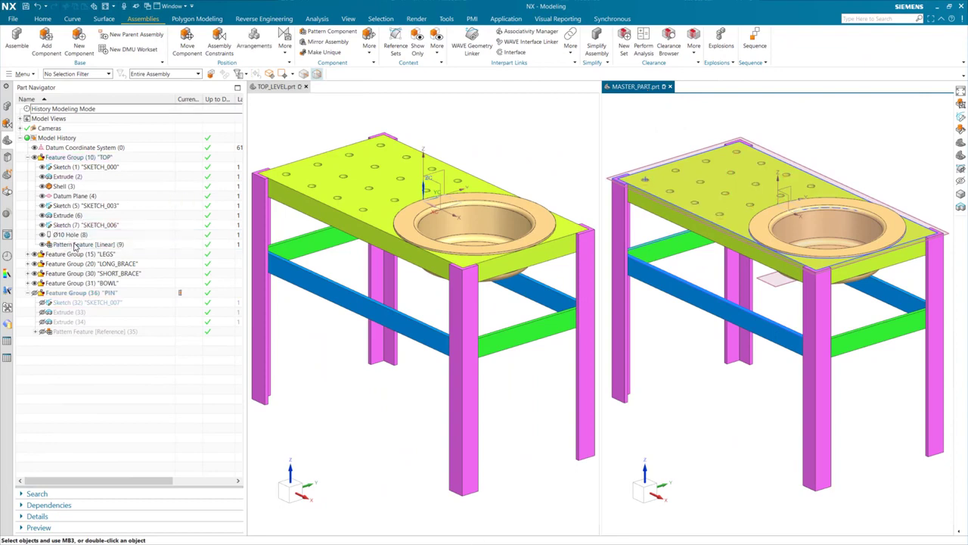
Confirm the hole Pattern Feature, unsuppress the PIN group and start a New Component for the pin
{"action": "double_click", "coordinate": [88, 244]}
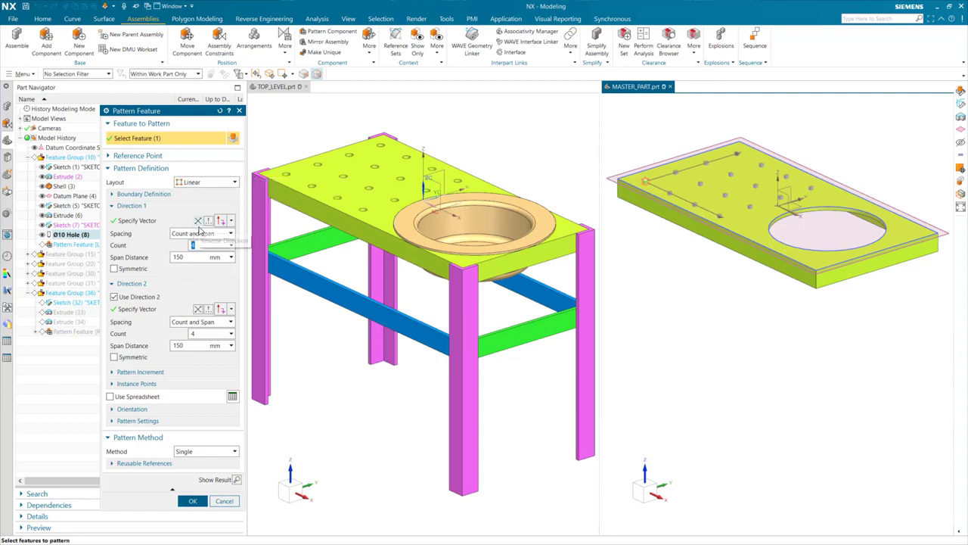
{"action": "mouse_move", "coordinate": [230, 221]}
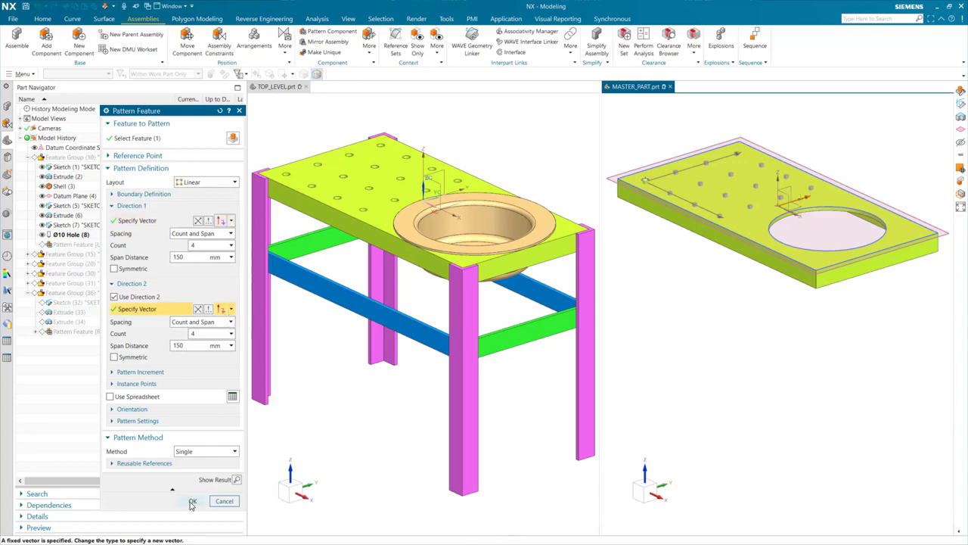
{"action": "left_click", "coordinate": [191, 501]}
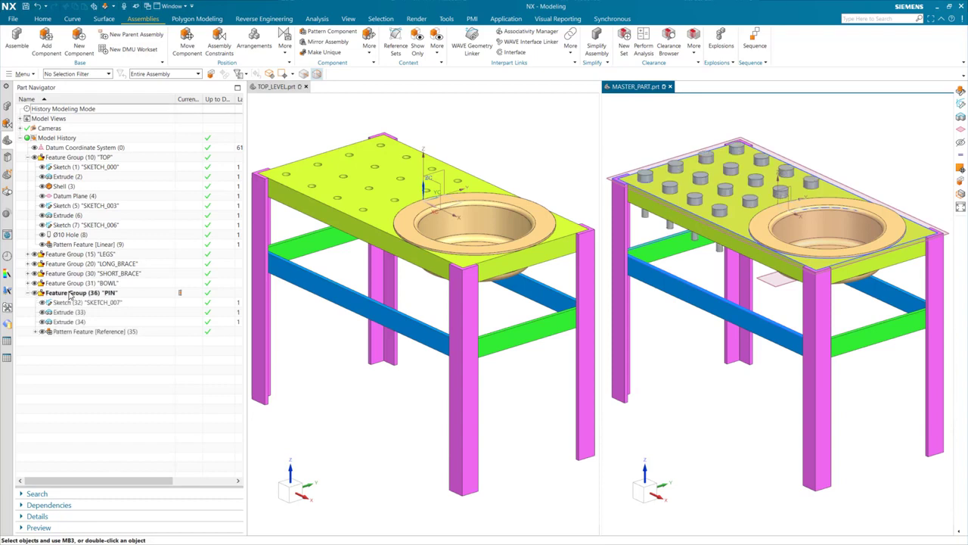
{"action": "left_click", "coordinate": [93, 332]}
{"action": "type", "text": "PIN"}
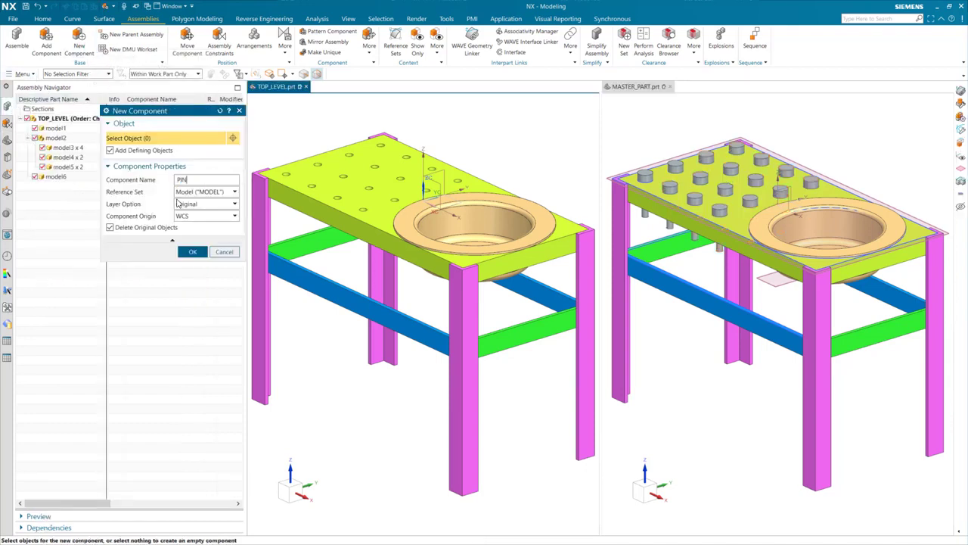
Create the PIN component, WAVE-link the pin body, and begin a Pattern Component in TOP_LEVEL
{"action": "left_click", "coordinate": [192, 252]}
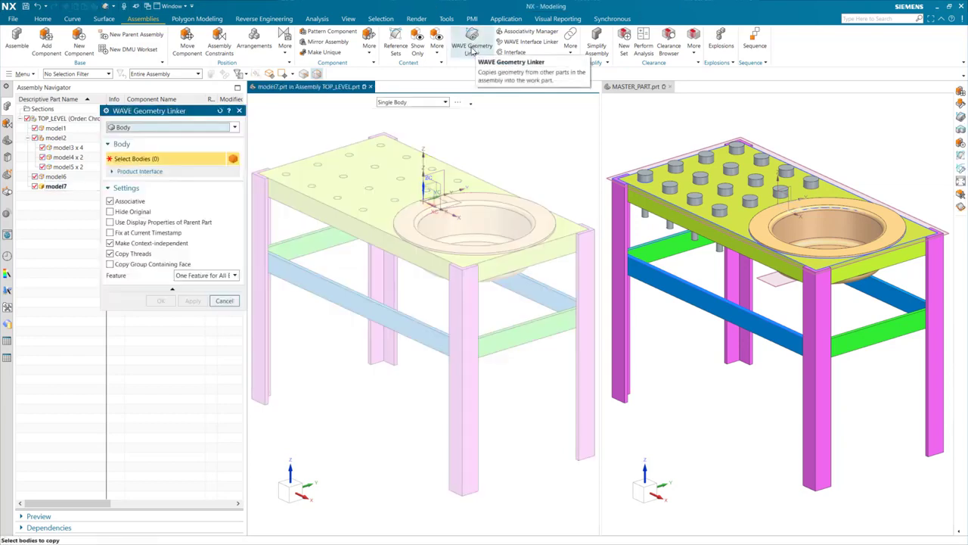
{"action": "left_click", "coordinate": [644, 176]}
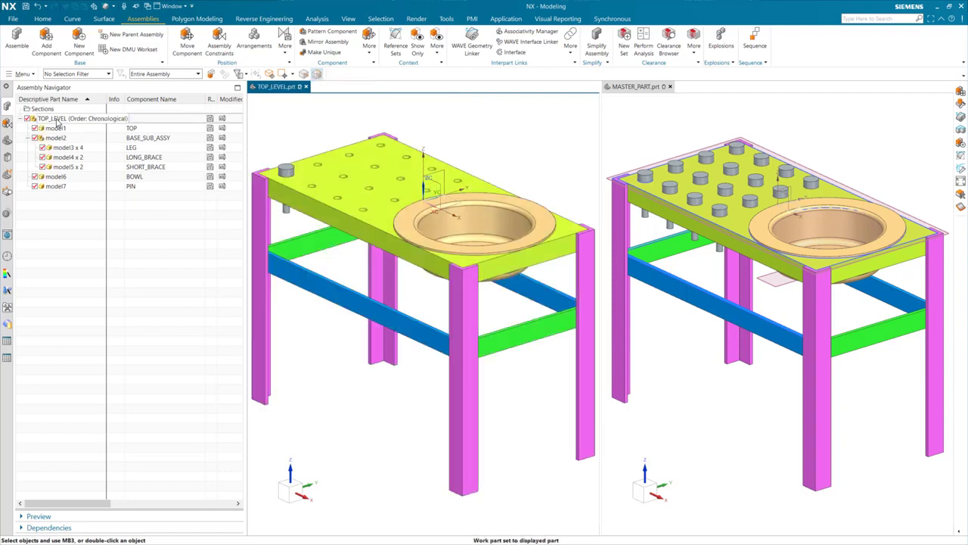
{"action": "left_click", "coordinate": [330, 32]}
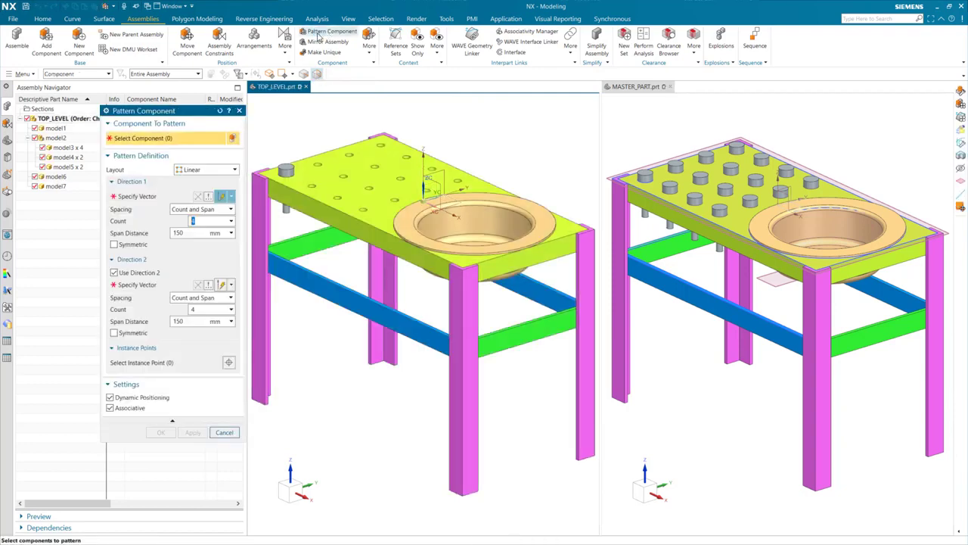
Choose a two-direction Linear layout for the pin pattern after trying the follow-pattern layout
{"action": "left_click", "coordinate": [232, 169]}
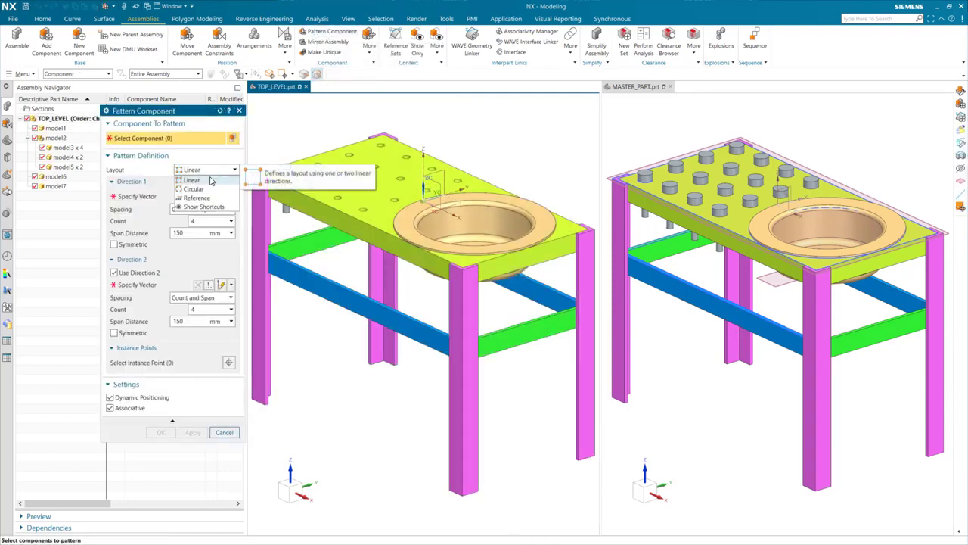
{"action": "left_click", "coordinate": [197, 196]}
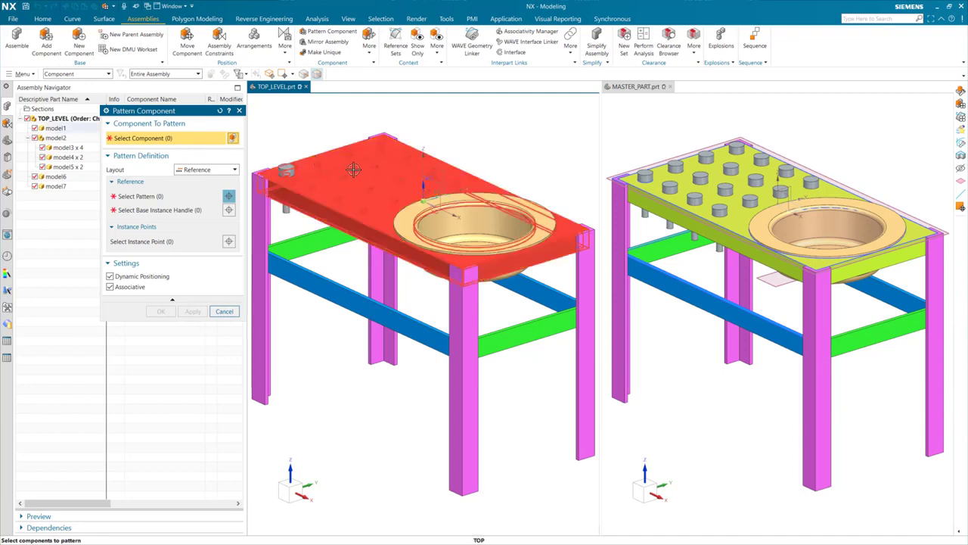
{"action": "left_click", "coordinate": [233, 169]}
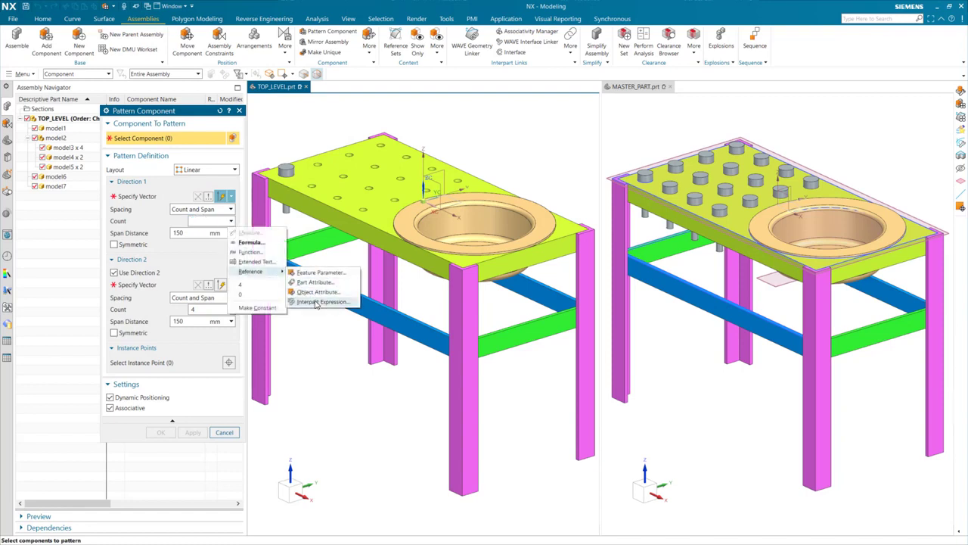
Link both direction counts and spacings to interpart expressions N_1_COUNT and N_2_COUNT, then pattern the pin
{"action": "left_click", "coordinate": [323, 303]}
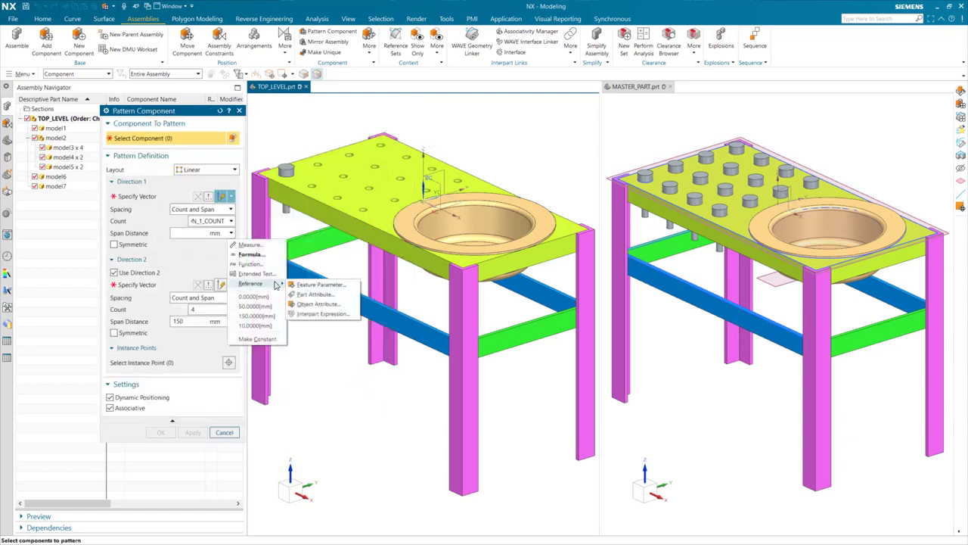
{"action": "left_click", "coordinate": [324, 314]}
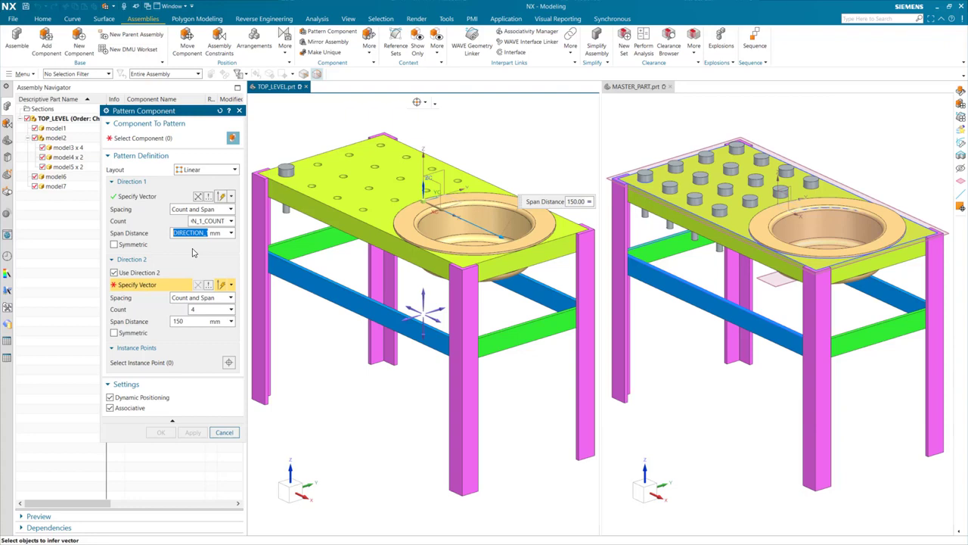
{"action": "left_click", "coordinate": [229, 308]}
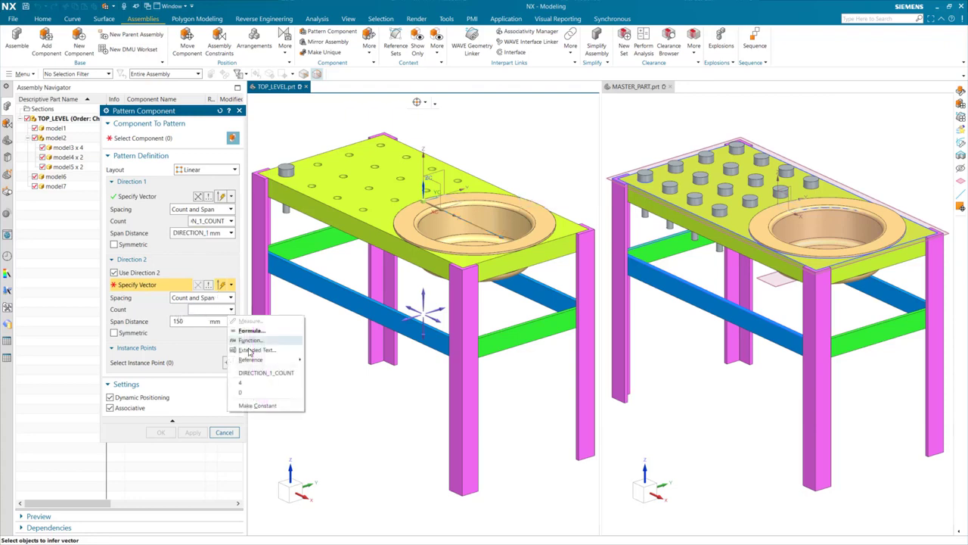
{"action": "left_click", "coordinate": [250, 339]}
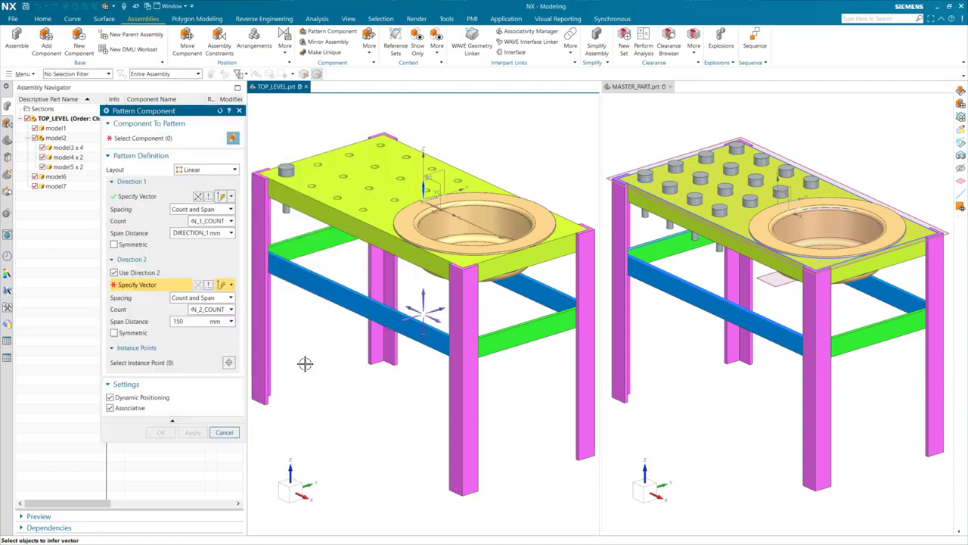
{"action": "left_click", "coordinate": [228, 321]}
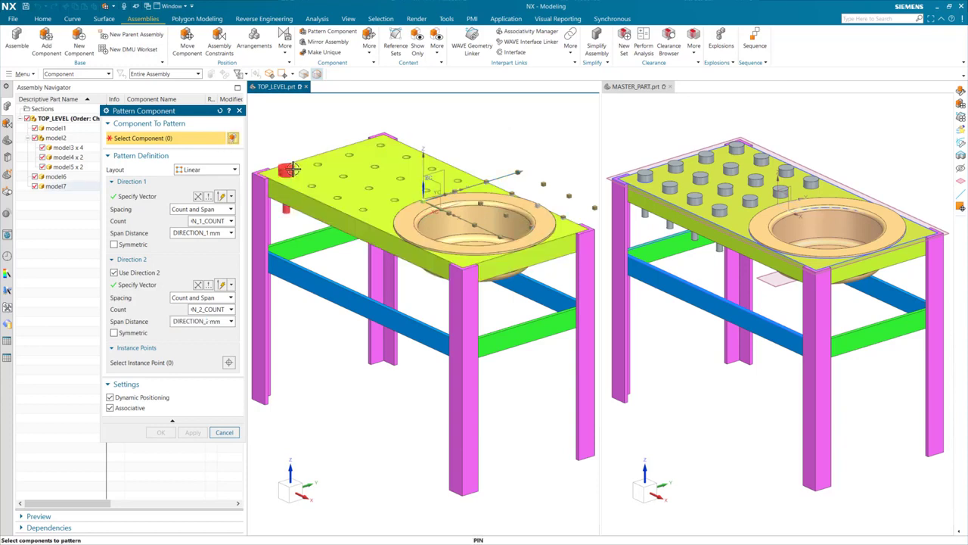
{"action": "left_click", "coordinate": [288, 168]}
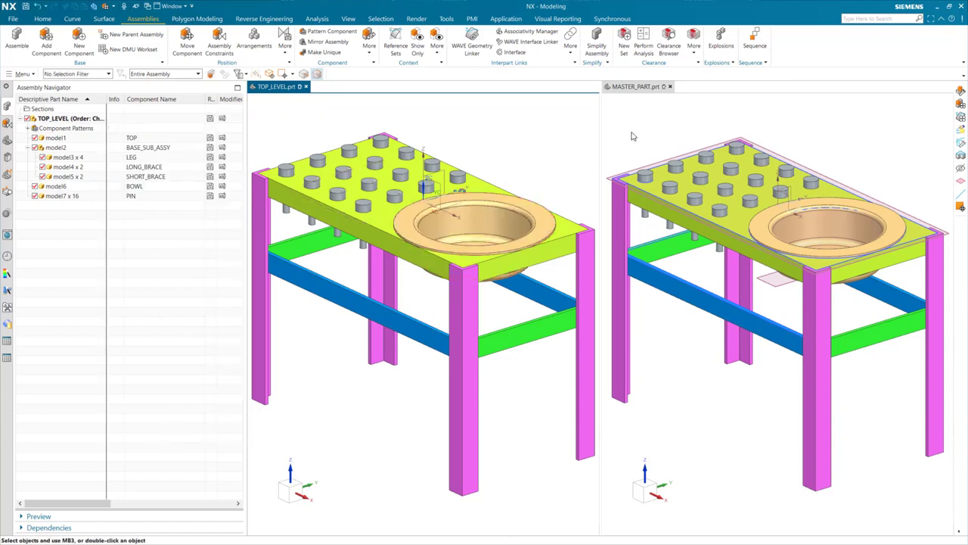
{"action": "mouse_move", "coordinate": [631, 113]}
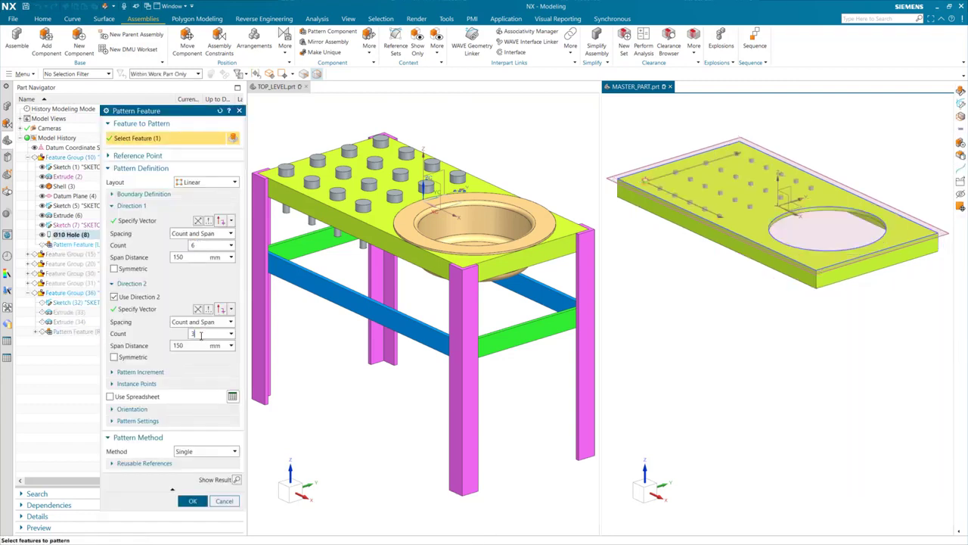
Apply the edited Direction 2 count of the master hole Pattern Feature so linked parts regenerate
{"action": "left_click", "coordinate": [192, 500]}
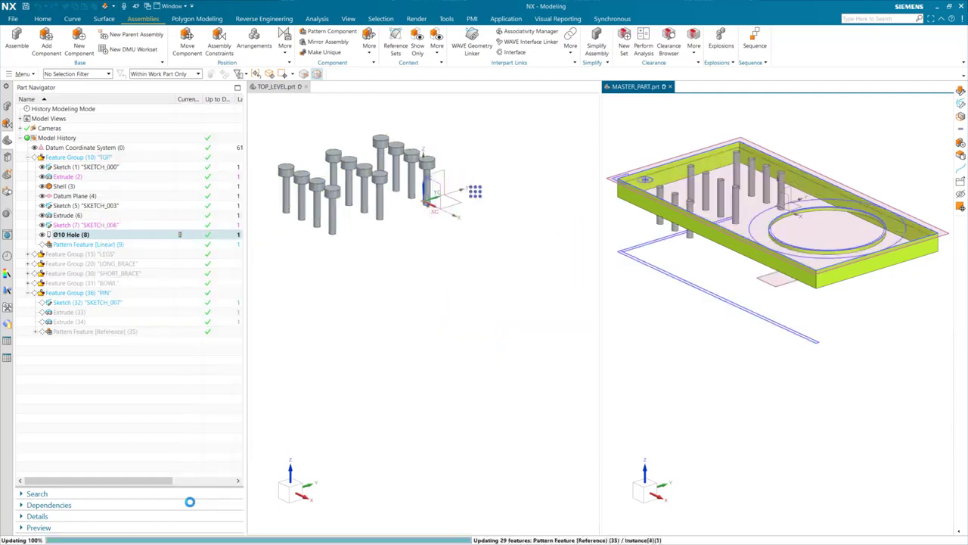